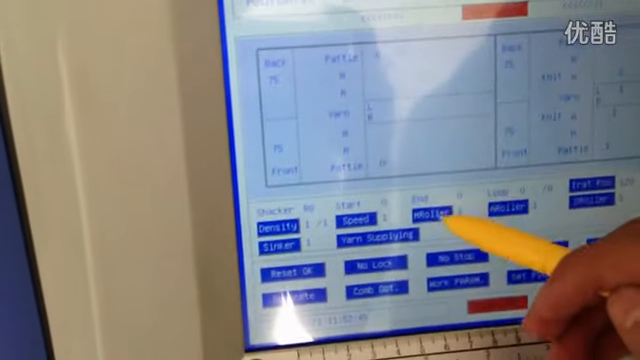
left_click(424, 216)
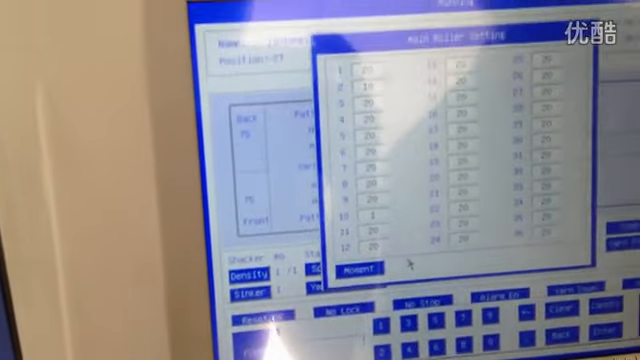
left_click(382, 268)
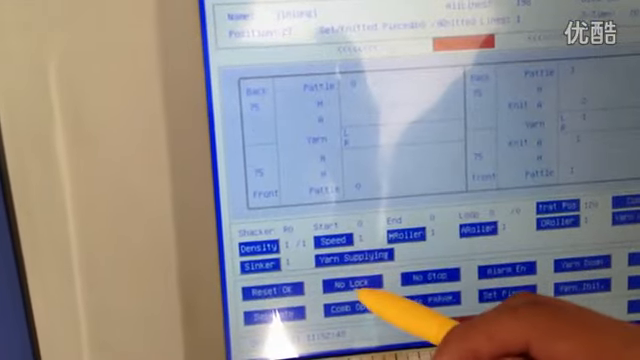